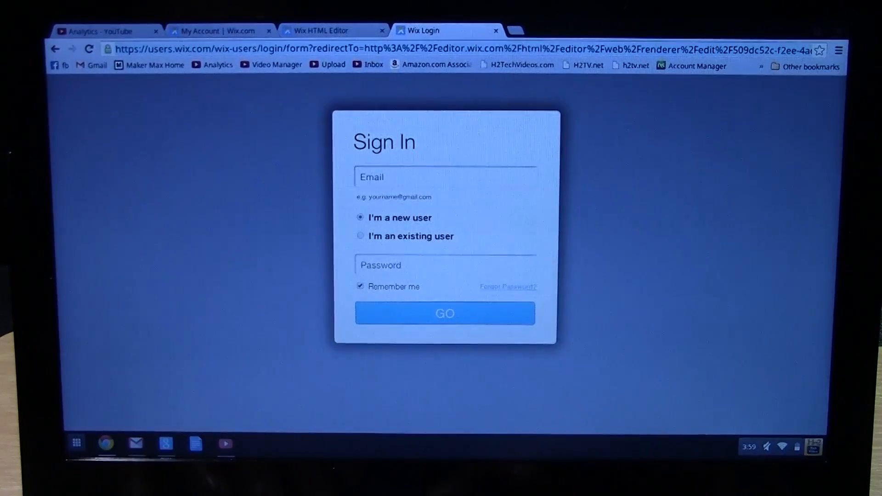
# Go to chrome://settings/clearBrowserData via the omnibox suggestion.
pyautogui.write('chrome')
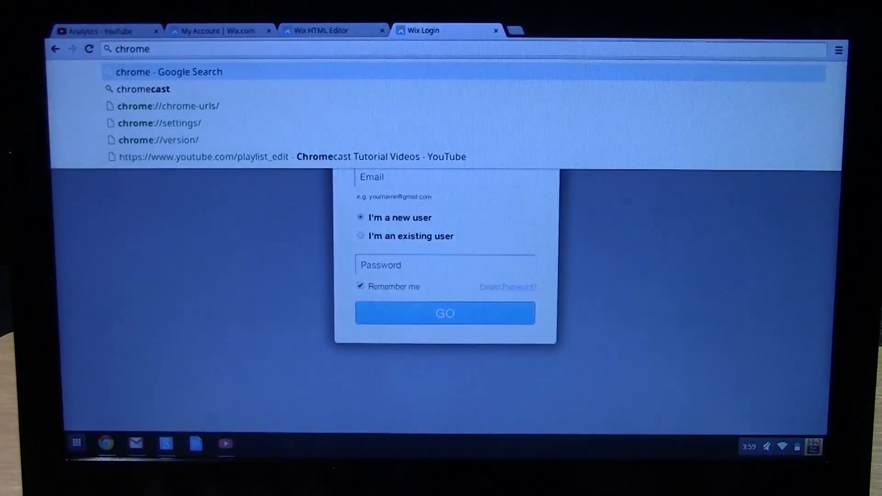
pyautogui.write('://')
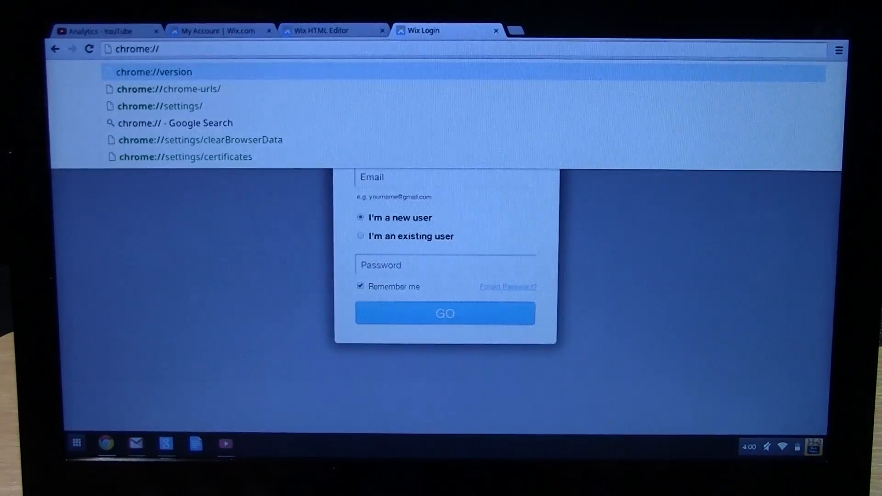
pyautogui.write('s')
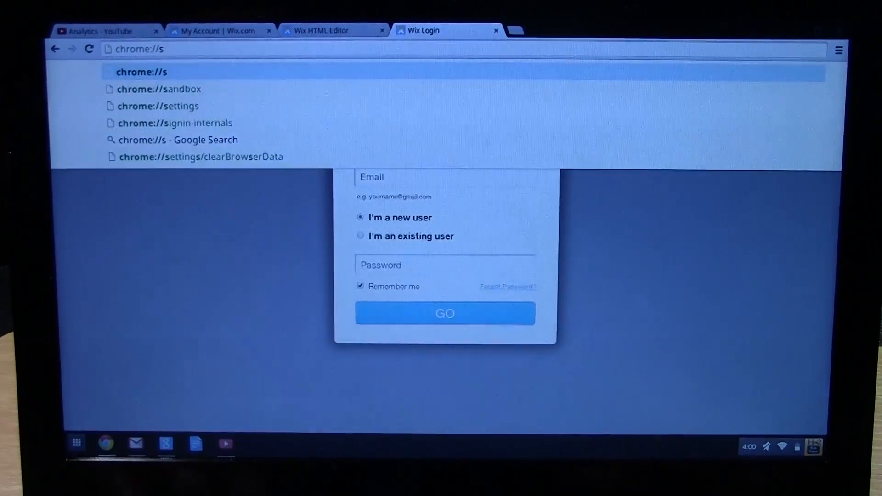
pyautogui.write('etti')
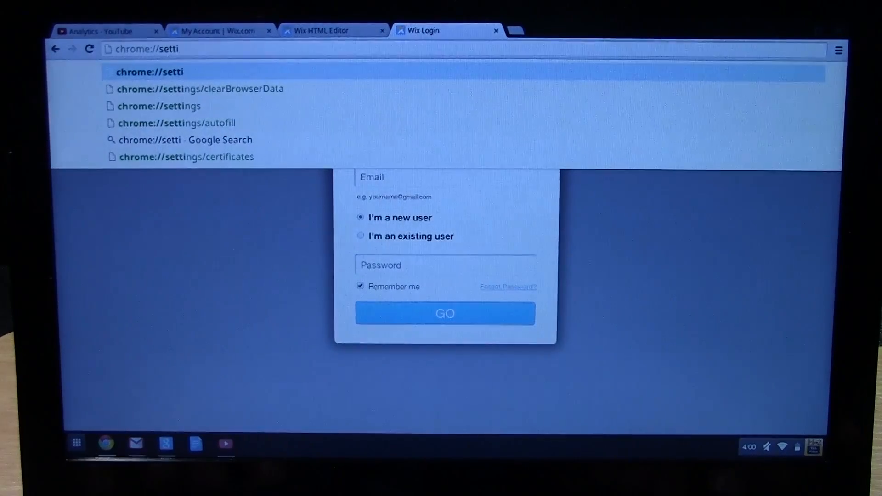
pyautogui.click(199, 89)
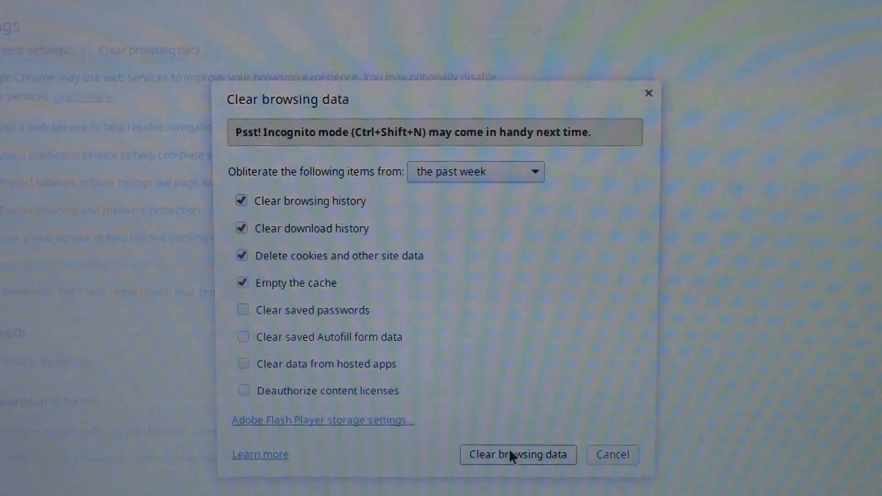
# Clear the past week's history, downloads, cookies and cache.
pyautogui.click(517, 455)
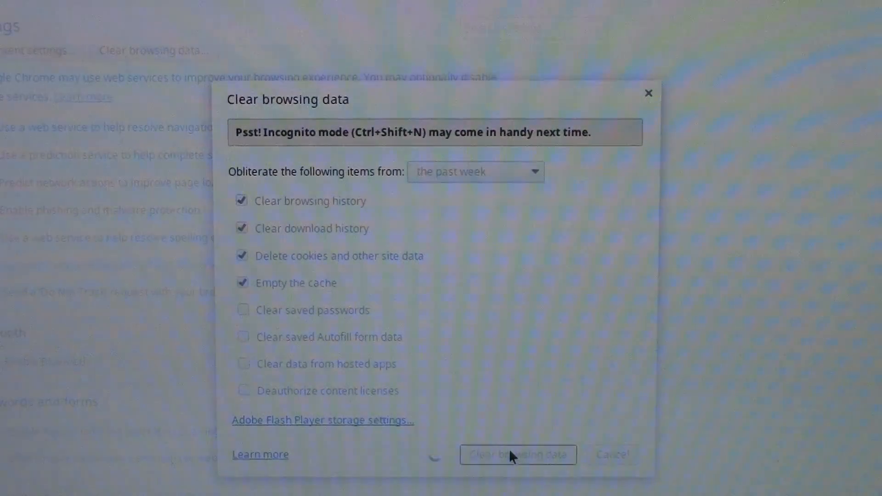
pyautogui.click(518, 455)
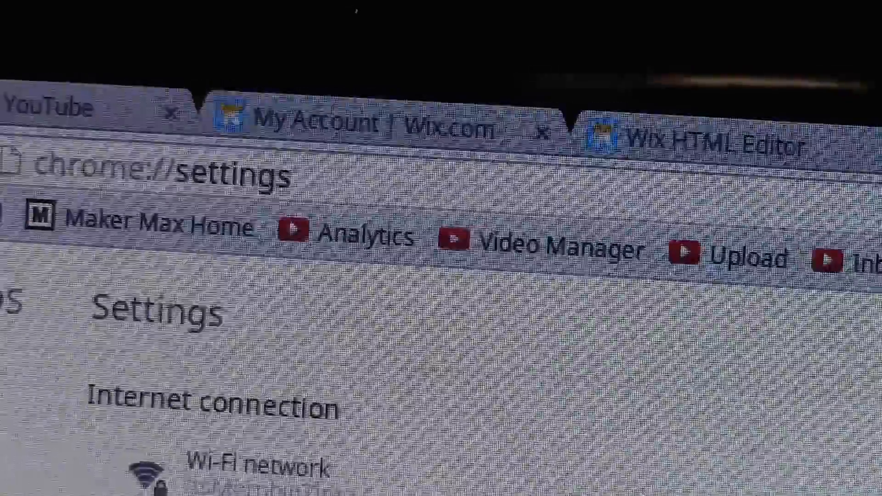
# Load chrome://settings/resetProfileSettings and confirm resetting browser settings to defaults.
pyautogui.write('/res')
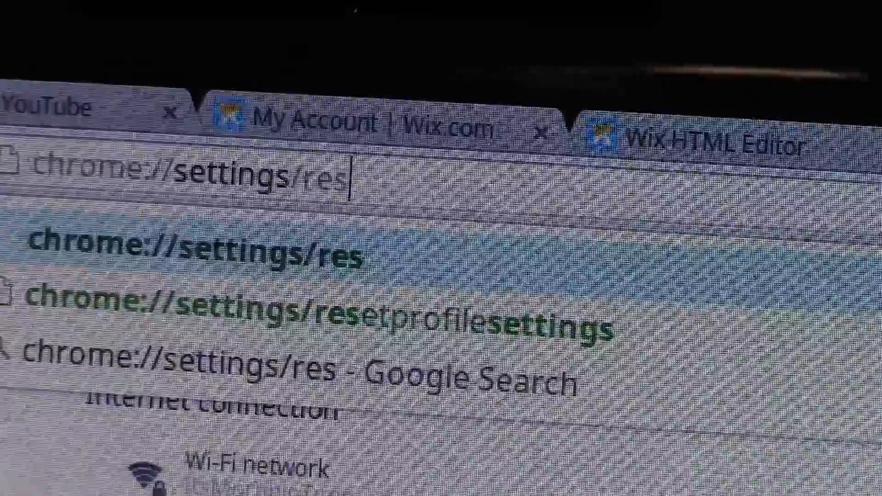
pyautogui.write('et')
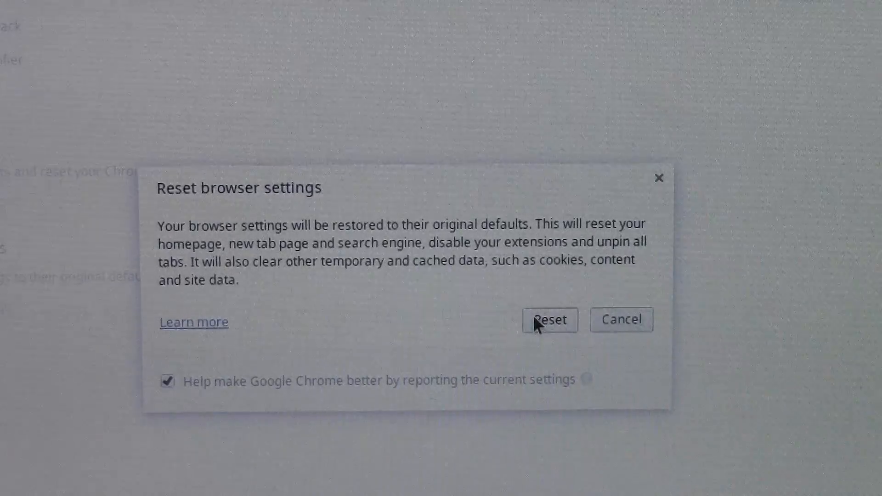
pyautogui.click(550, 320)
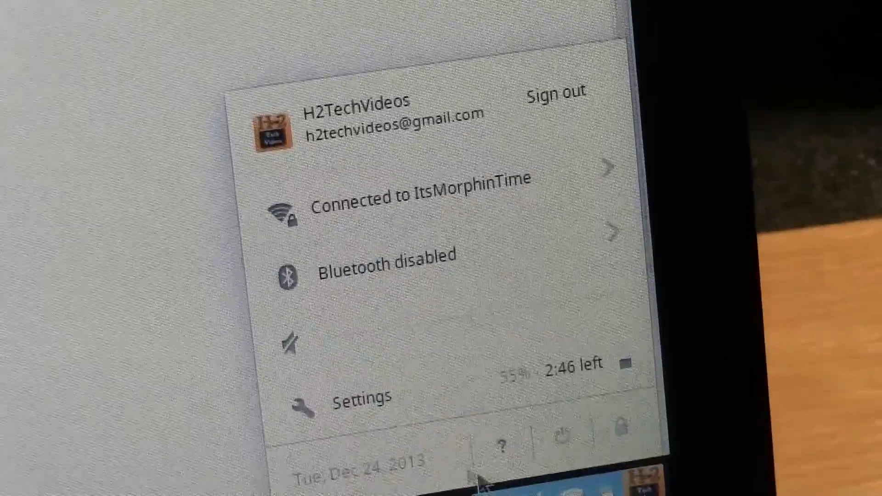
# Open Chrome OS Settings from the status area and scroll to Internet connection.
pyautogui.click(357, 399)
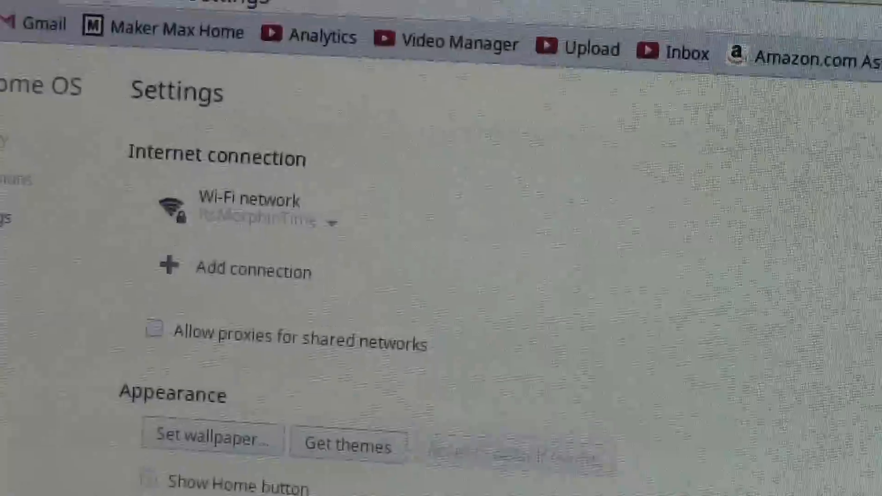
pyautogui.scroll(-3)
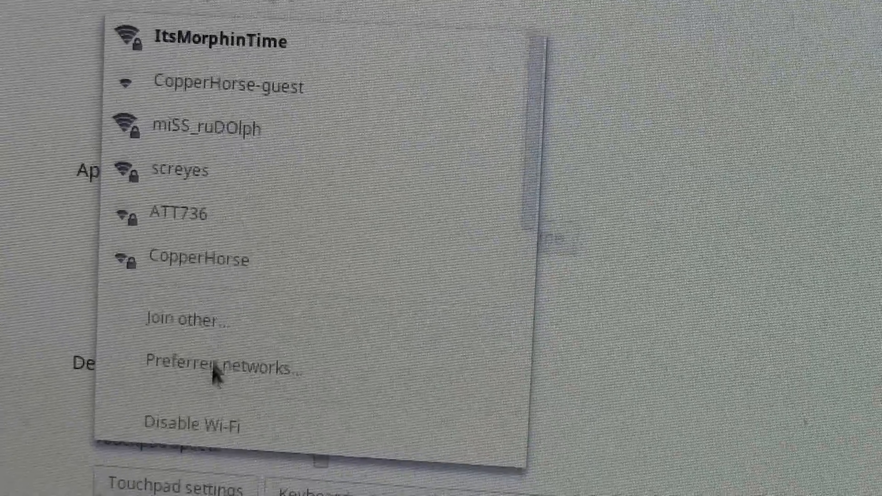
# Forget ItsMorphinTime in the Wi-Fi preferred networks list.
pyautogui.click(224, 367)
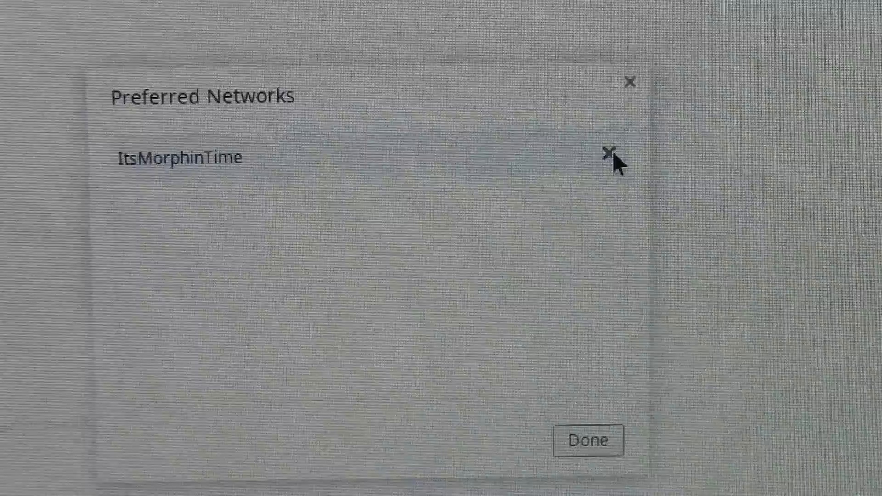
pyautogui.click(587, 440)
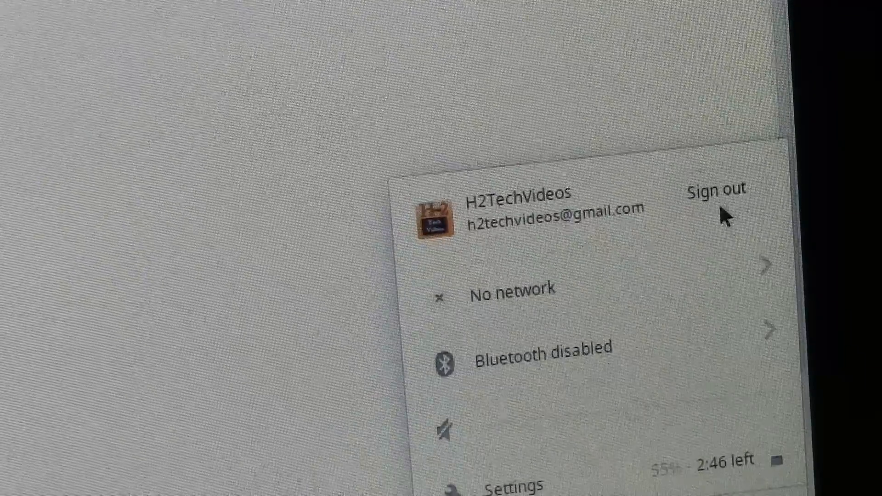
# Sign out of the H2TechVideos account from the status tray.
pyautogui.click(716, 188)
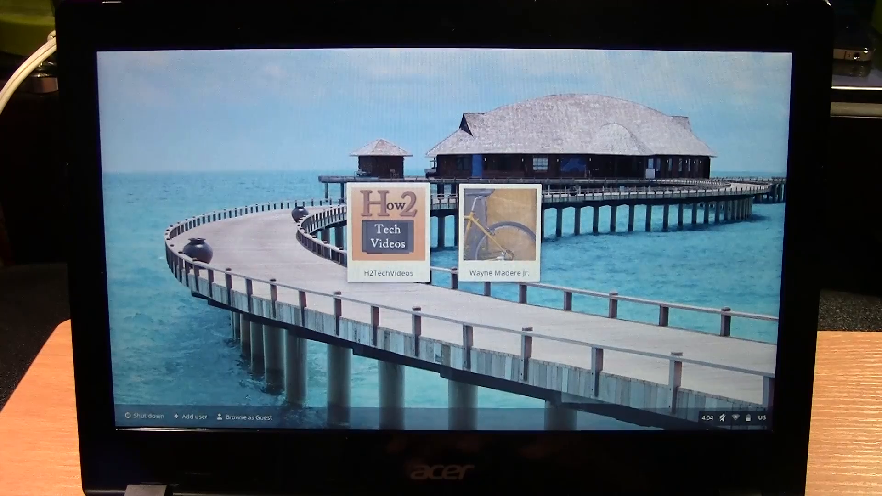
# Choose Browse as Guest on the login screen.
pyautogui.click(247, 418)
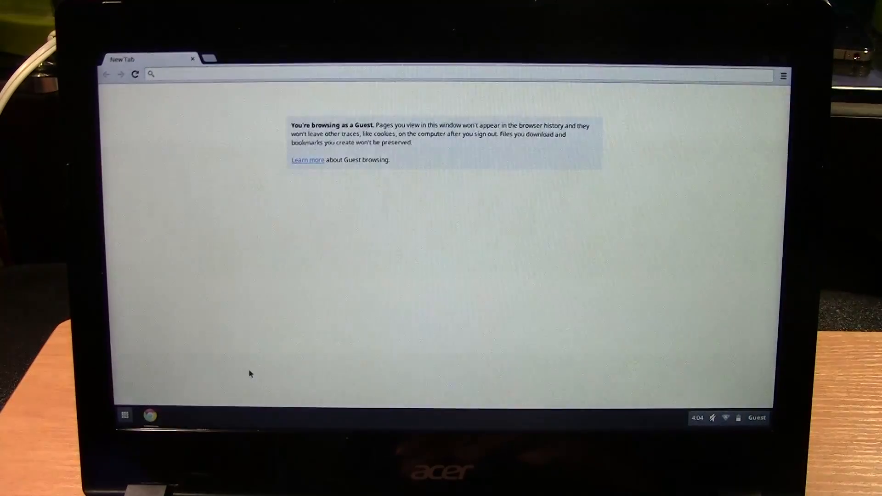
pyautogui.moveTo(499, 291)
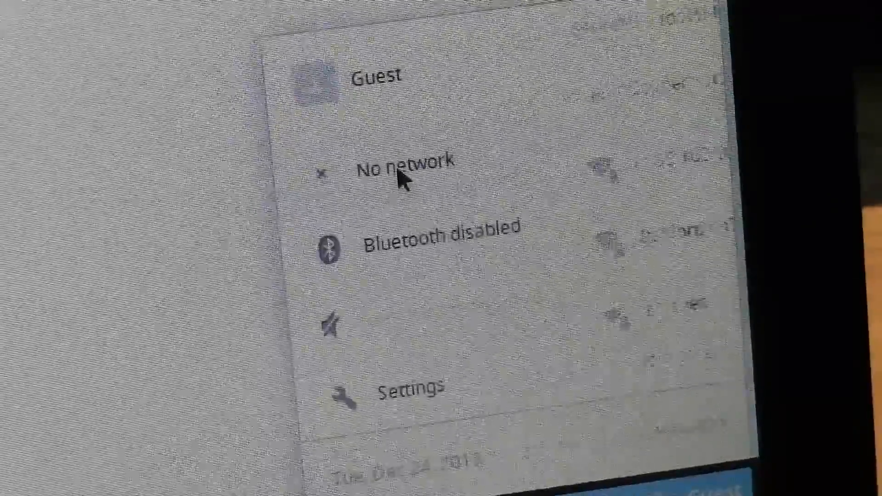
# Select ItsMorphinTime from the network list, enter its password and connect.
pyautogui.click(405, 169)
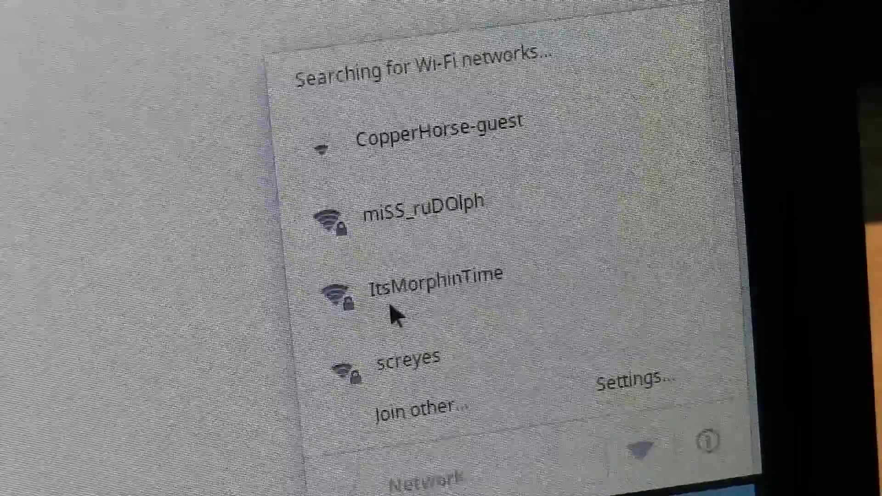
pyautogui.click(433, 288)
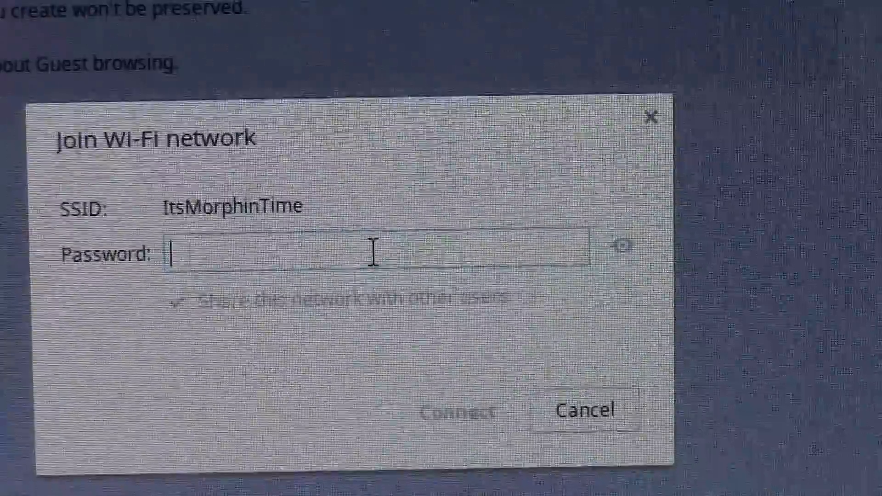
pyautogui.write('***')
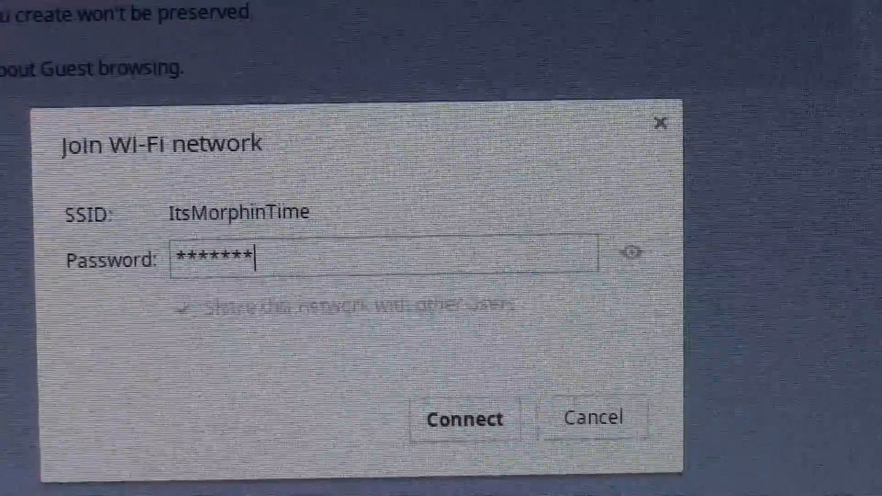
pyautogui.write('*')
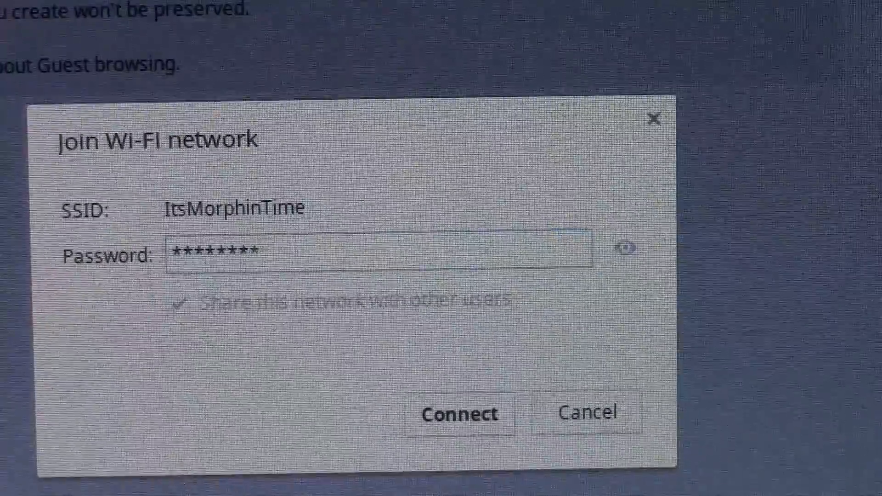
pyautogui.press('Backspace')
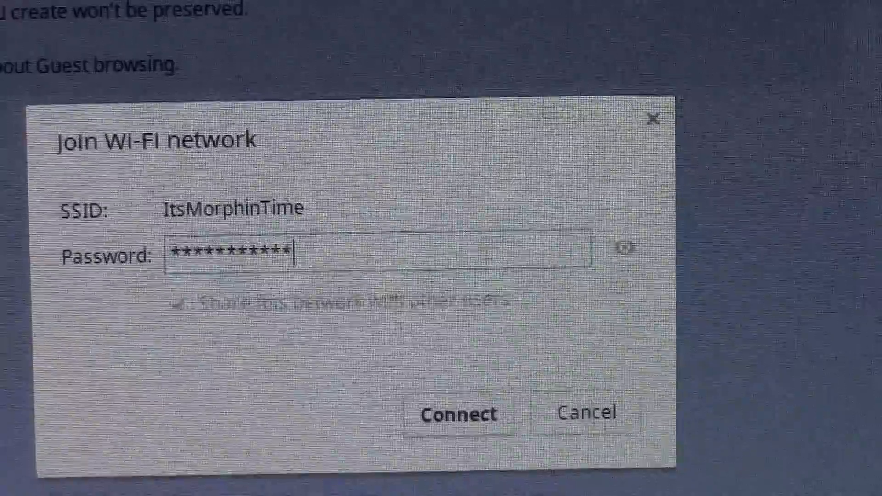
pyautogui.click(453, 415)
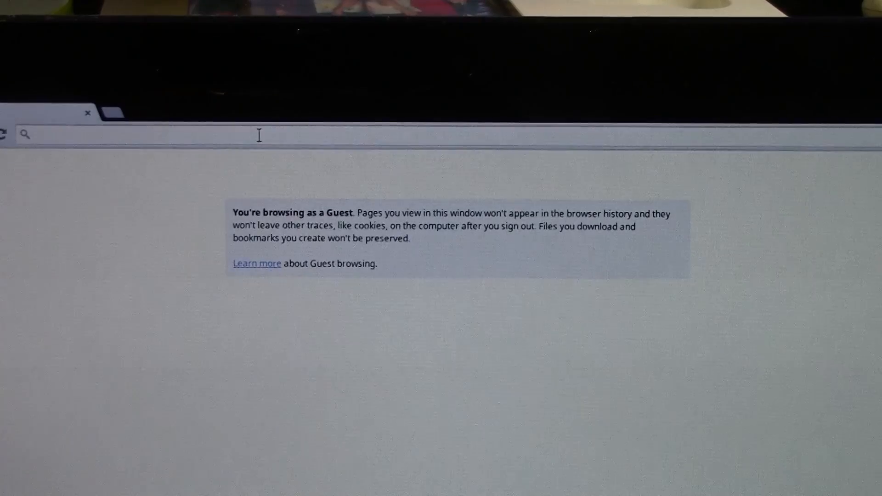
# Load yahoo.com and check the status menu shows ItsMorphinTime connected.
pyautogui.write('yahoo.co')
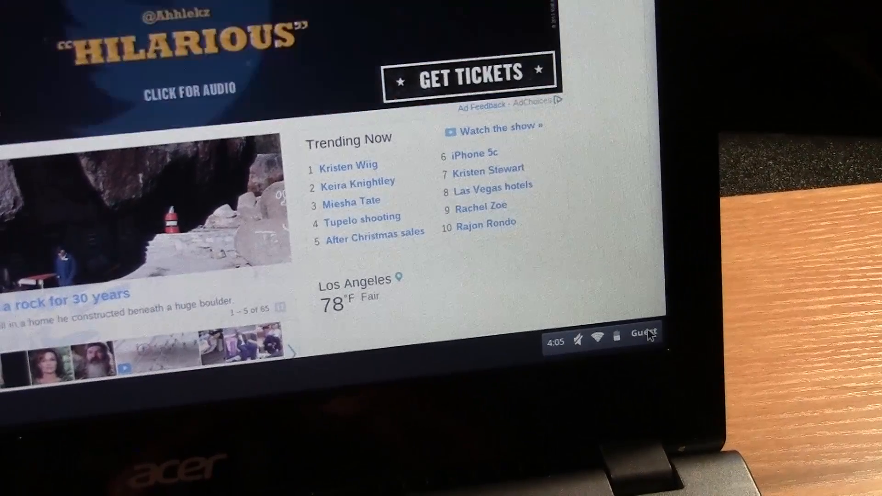
pyautogui.click(642, 331)
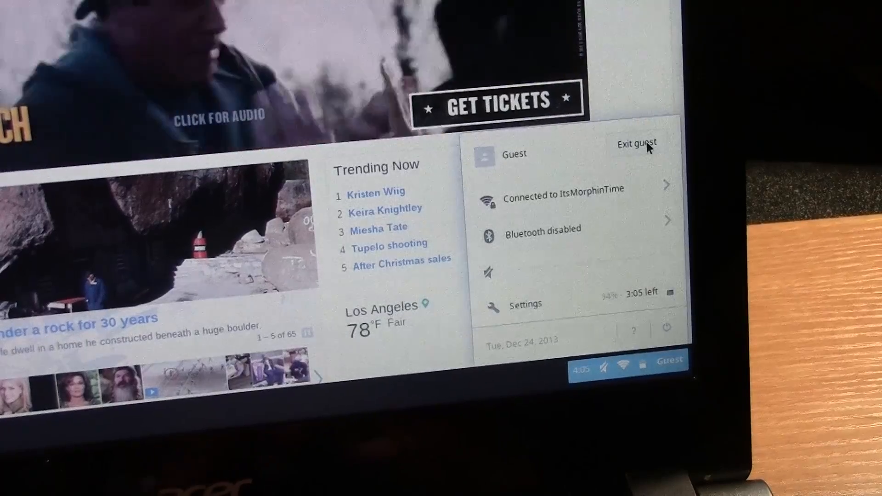
# Exit the guest session and start typing the How2 Tech Videos password.
pyautogui.click(636, 143)
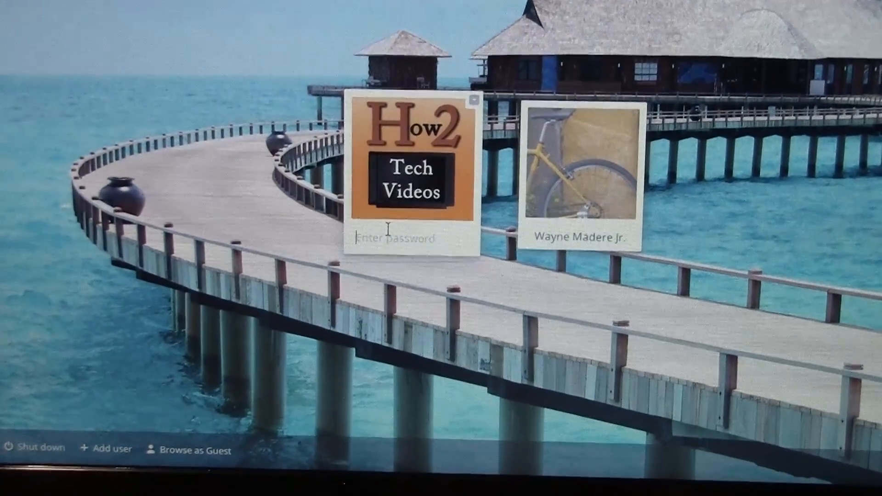
pyautogui.write('••')
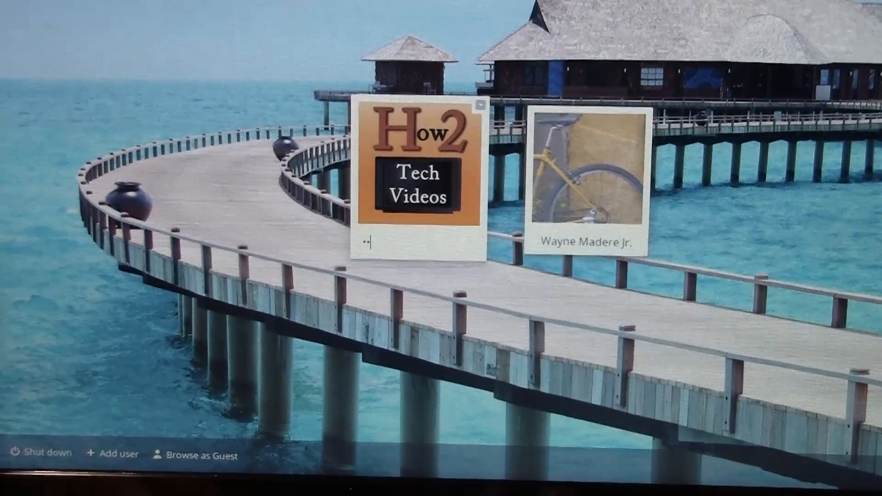